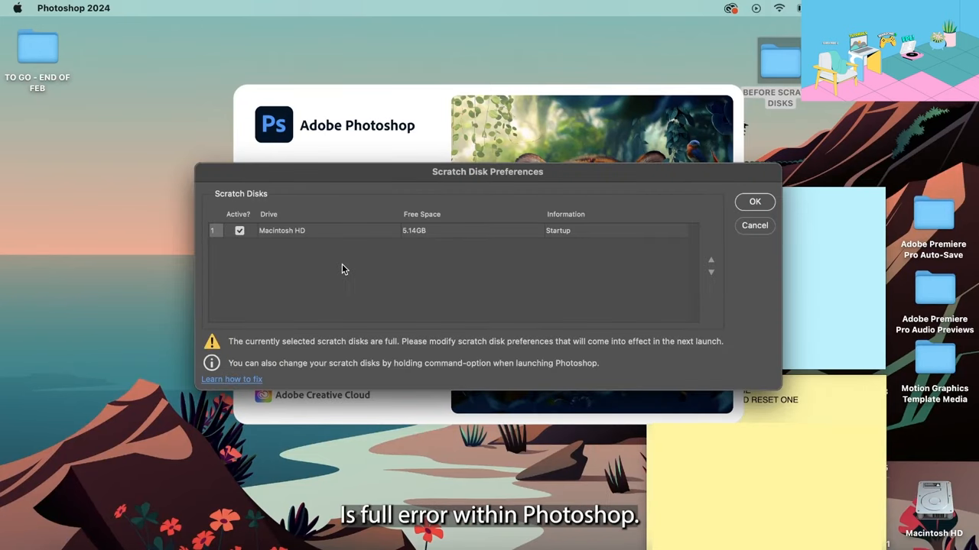
mouse_move(464, 193)
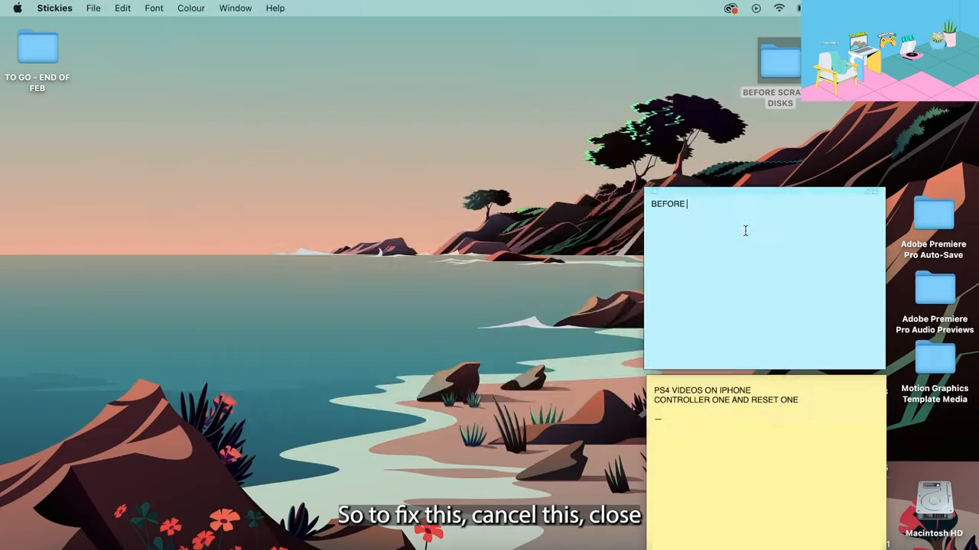
Navigate Library > Application Support > Adobe > Common to reach the Media Cache folders.
click(177, 8)
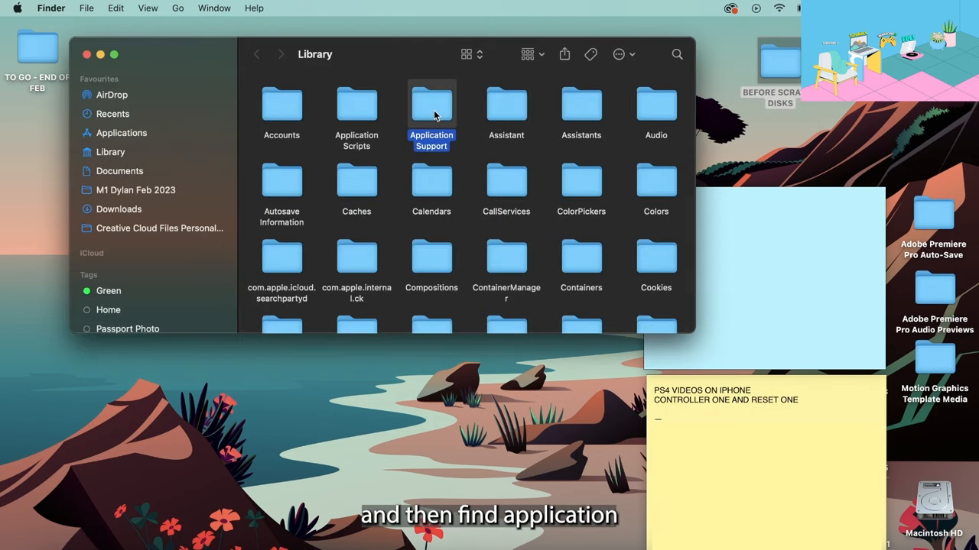
double_click(431, 105)
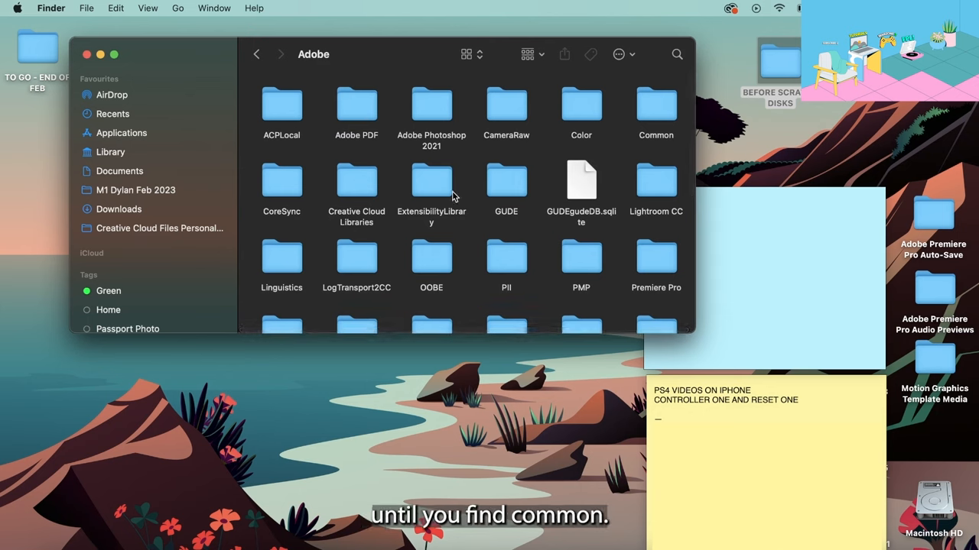
mouse_move(434, 113)
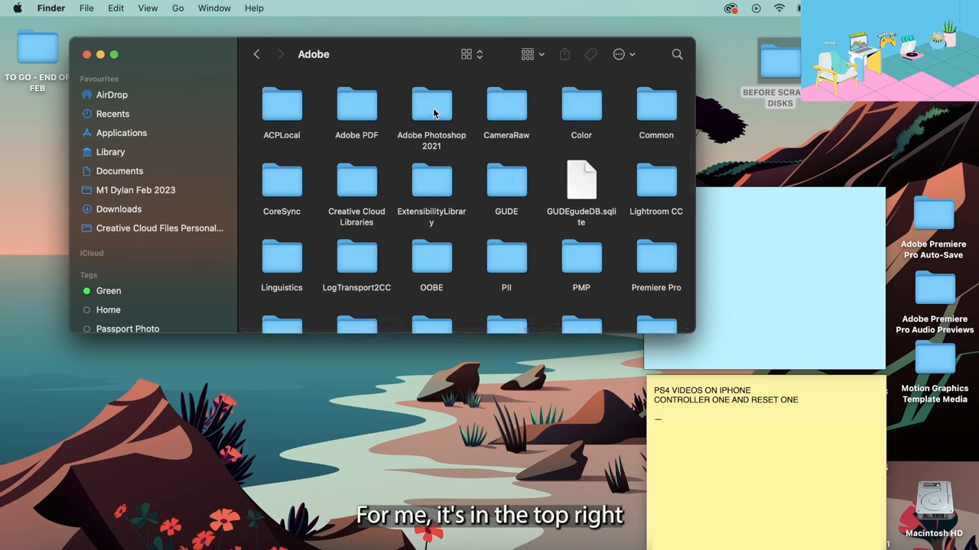
click(655, 105)
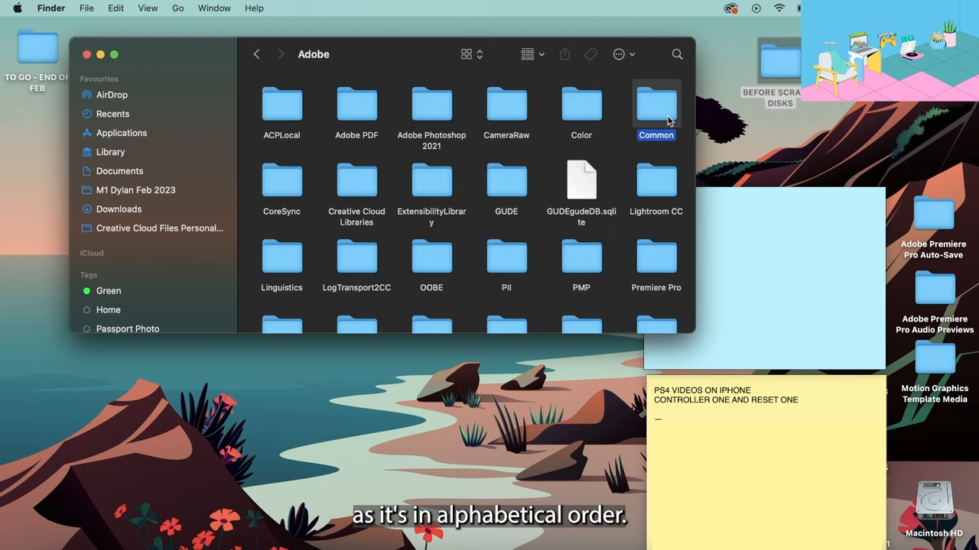
double_click(655, 105)
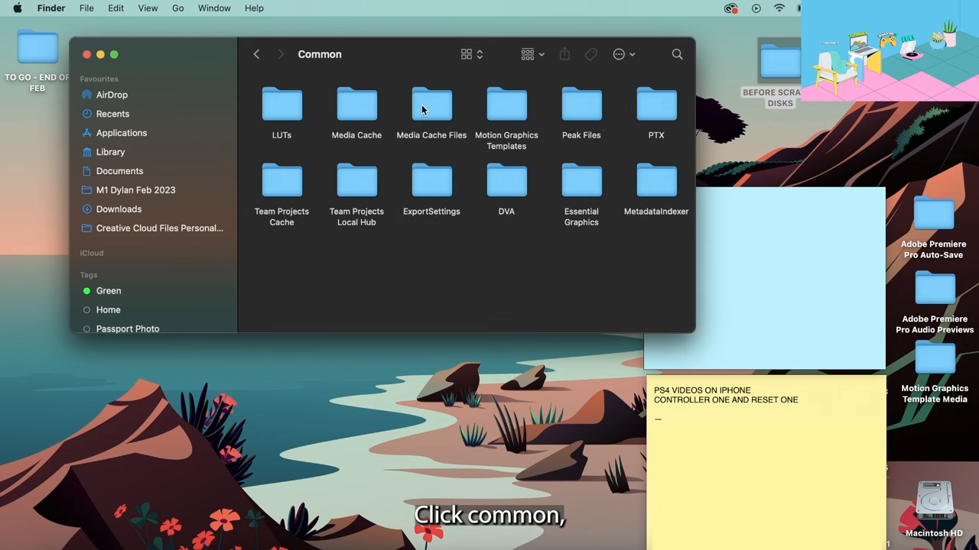
Select every cache file inside Media Cache Files for deletion.
double_click(431, 104)
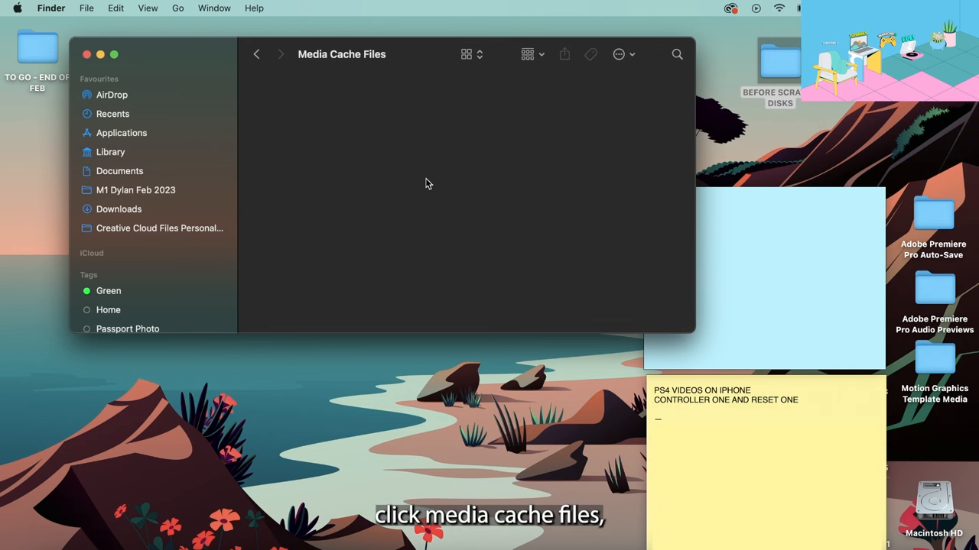
key(cmd+a)
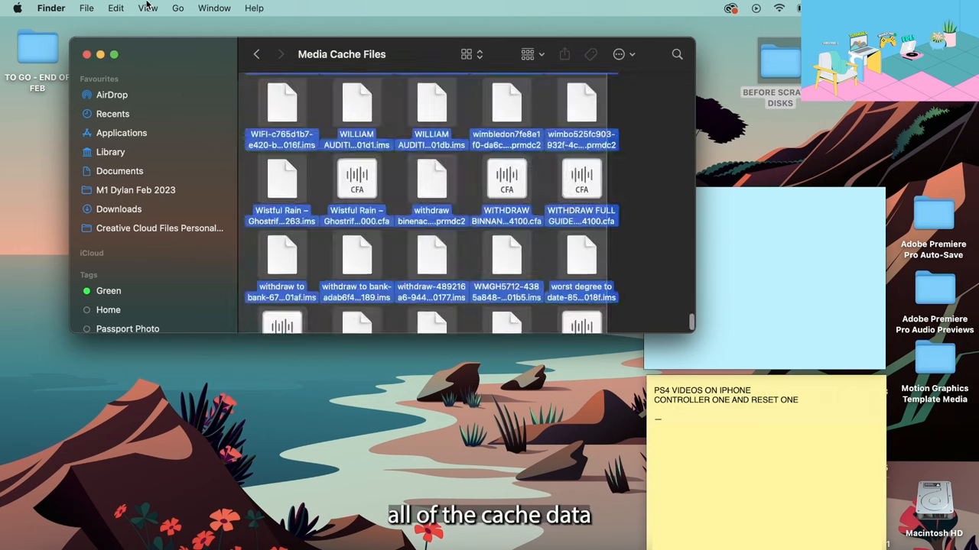
scroll(down, 3)
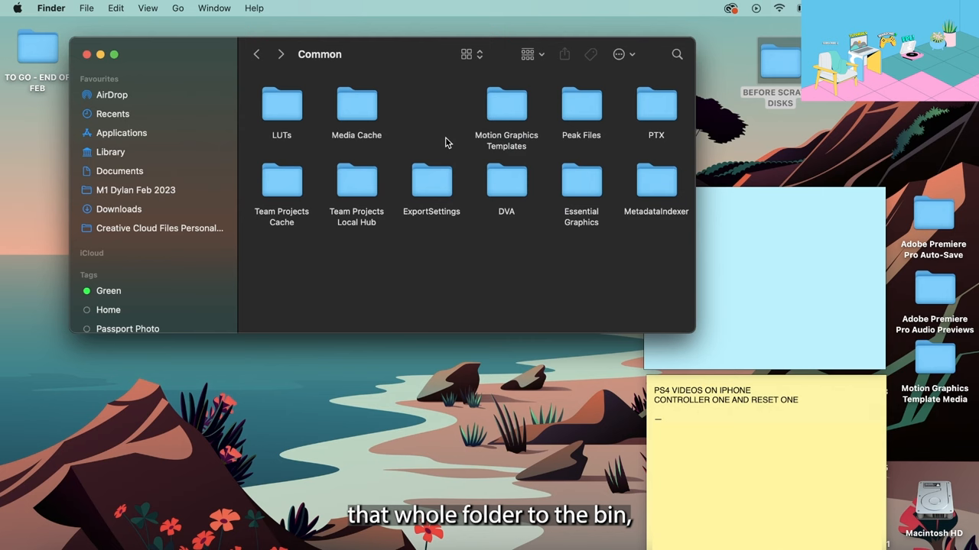
Send the Media Cache folder to the Bin via its context menu.
double_click(355, 105)
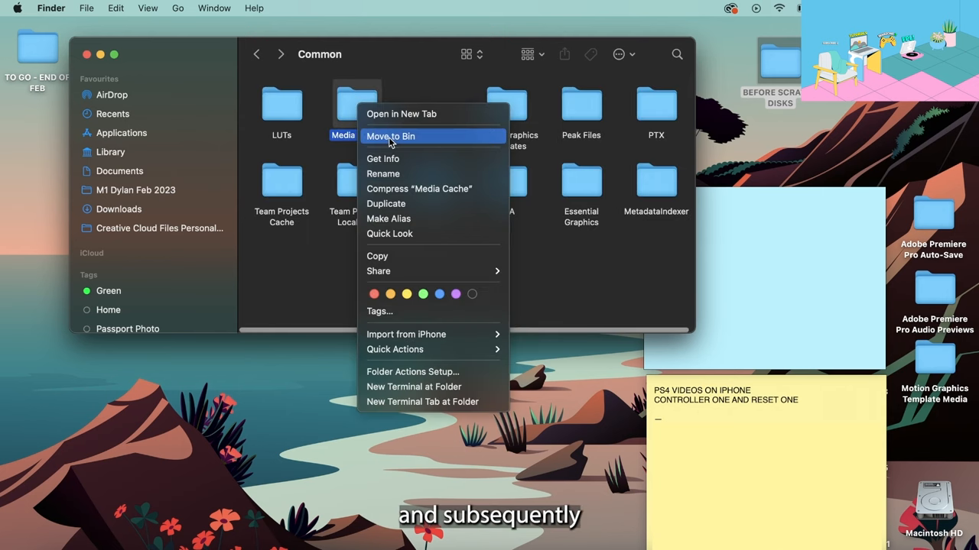
click(390, 136)
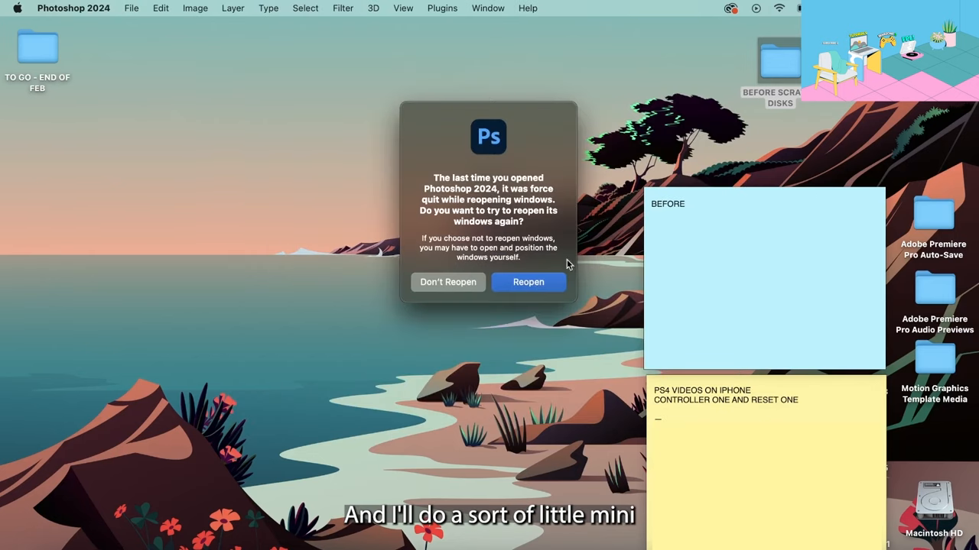
Dismiss the reopen-windows prompt and create a new blank 5472 × 3648 px document.
click(529, 282)
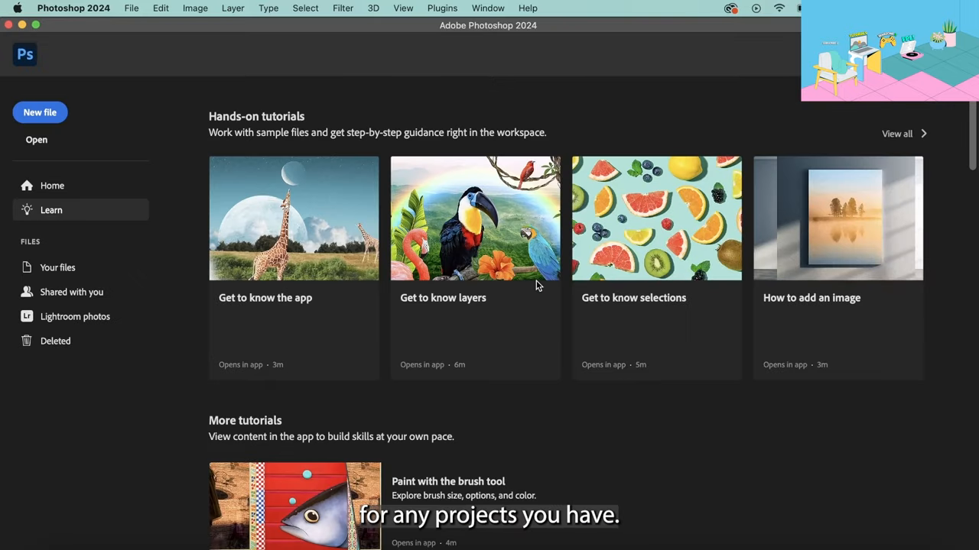
mouse_move(336, 287)
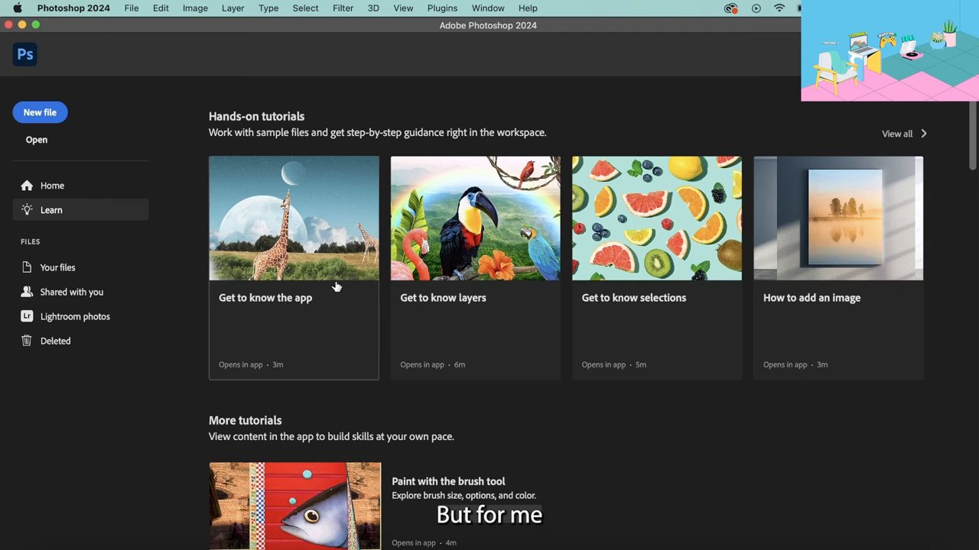
click(40, 113)
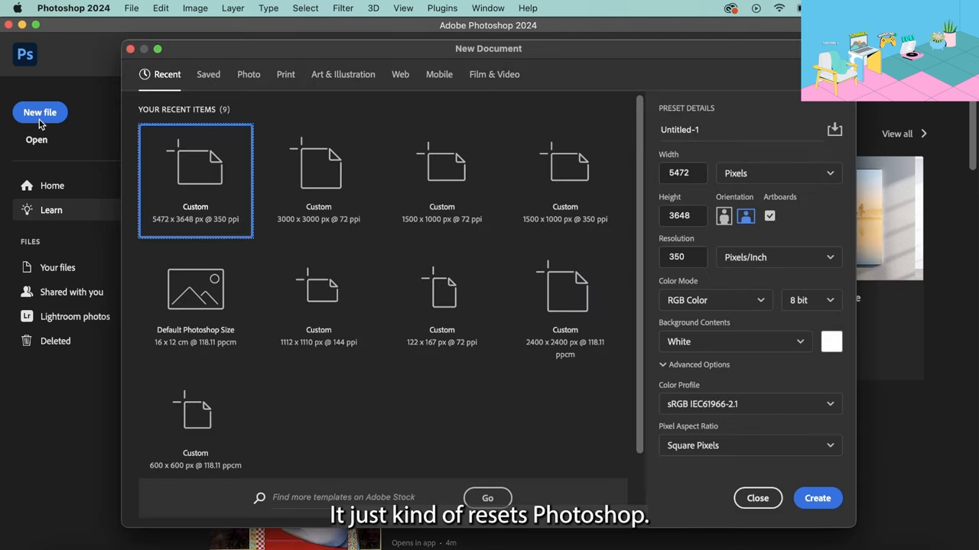
click(816, 497)
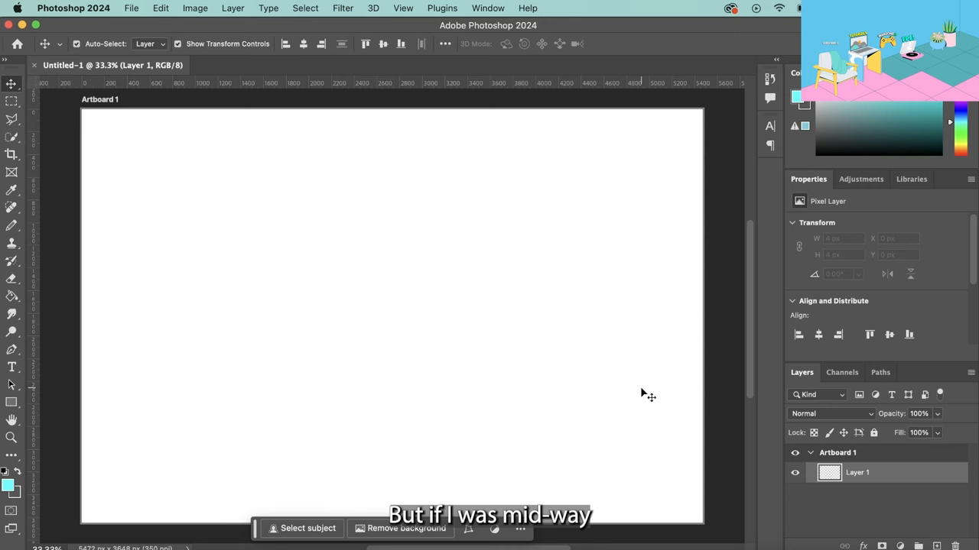